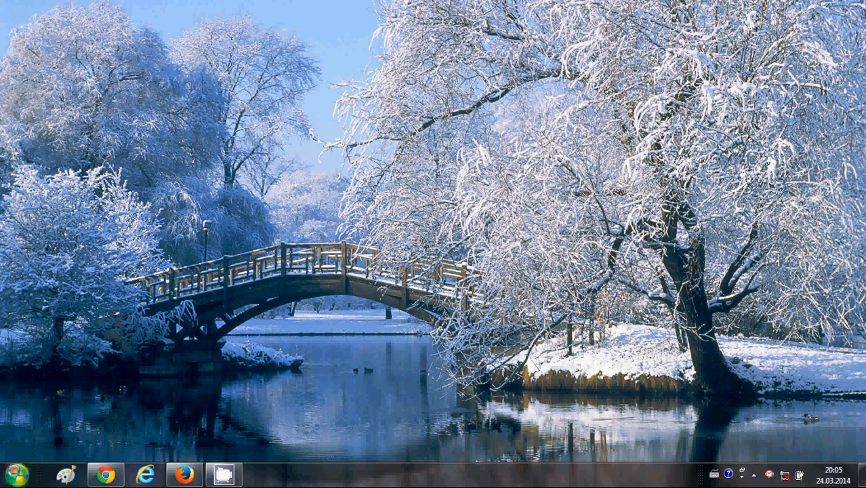
{"action": "mouse_move", "coordinate": [13, 477]}
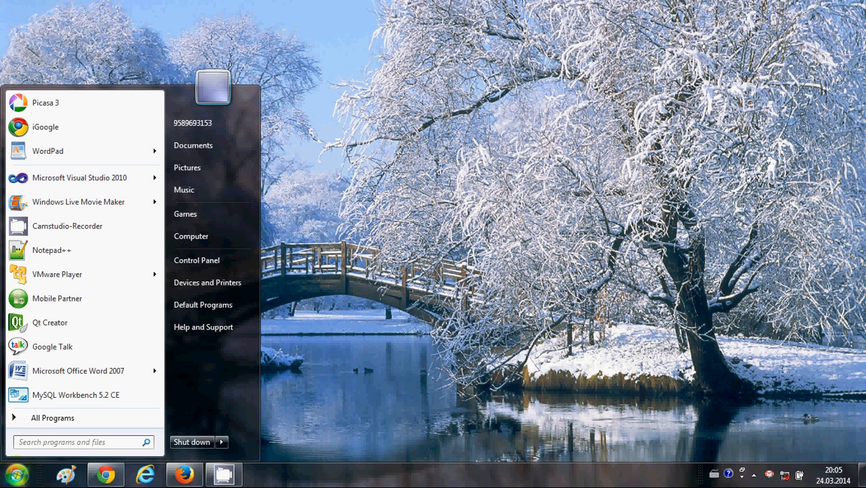
Search the Start menu for cmd and launch Command Prompt
{"action": "left_click", "coordinate": [42, 442]}
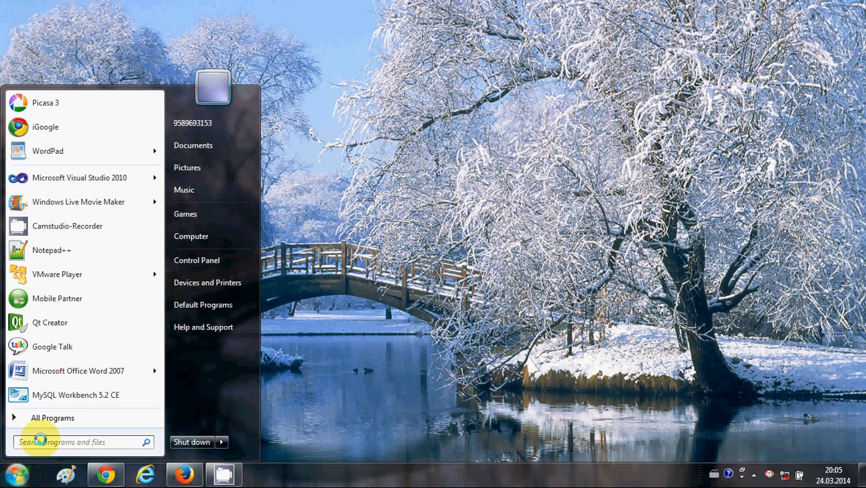
{"action": "type", "text": "c"}
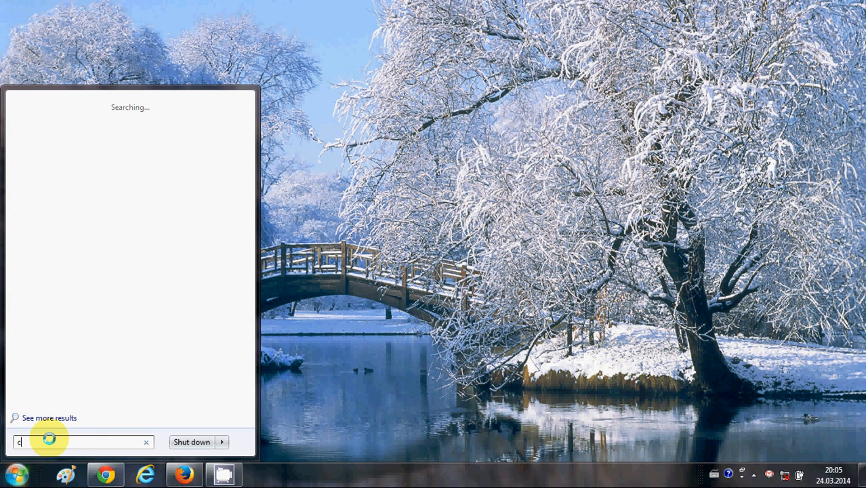
{"action": "type", "text": "md"}
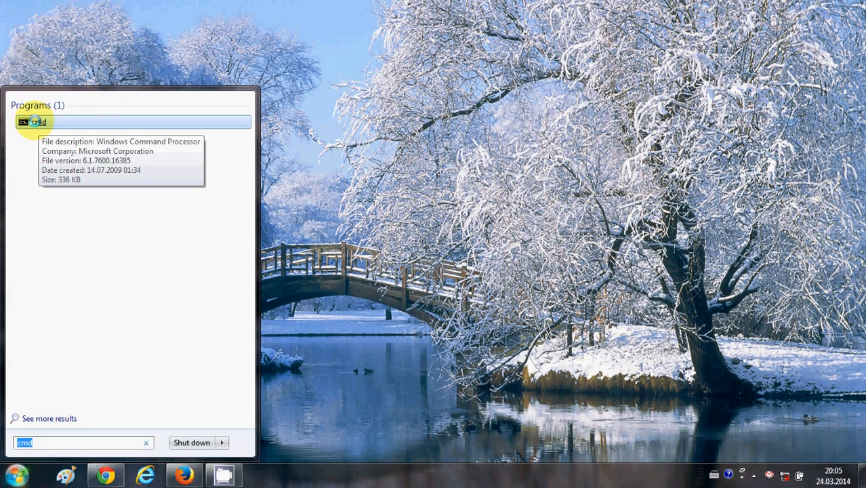
{"action": "left_click", "coordinate": [33, 122]}
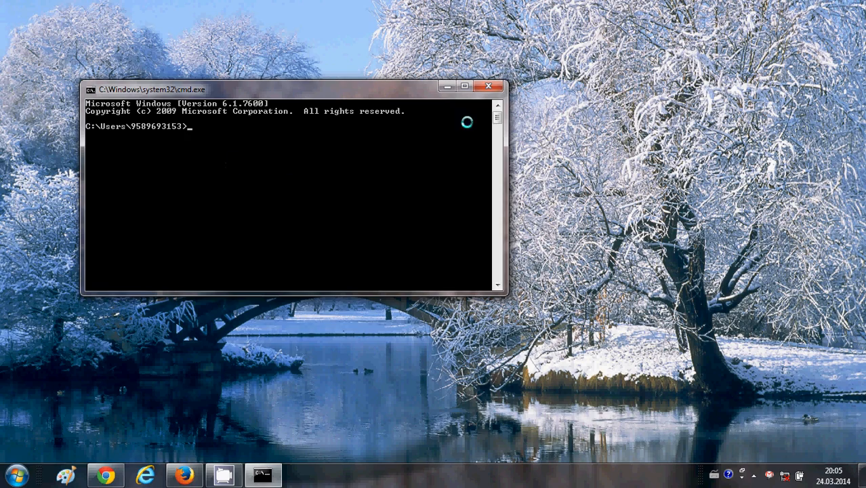
Close the first Command Prompt window and relaunch cmd from Start menu search
{"action": "left_click", "coordinate": [488, 85]}
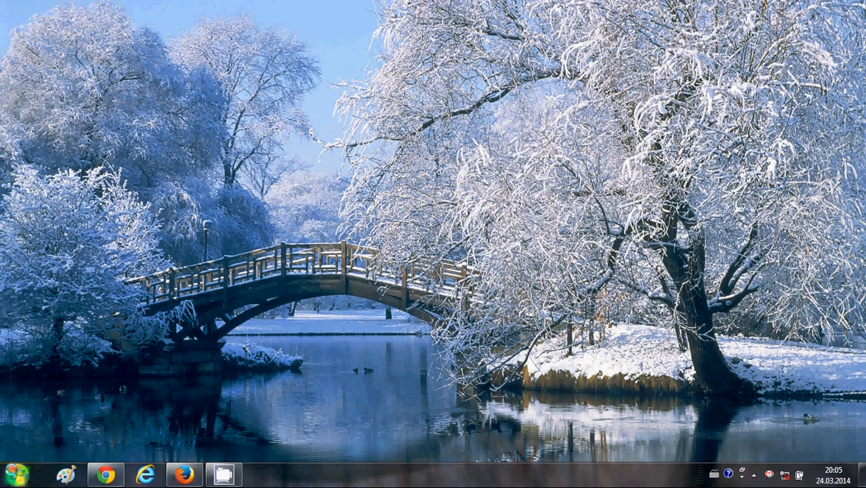
{"action": "left_click", "coordinate": [15, 474]}
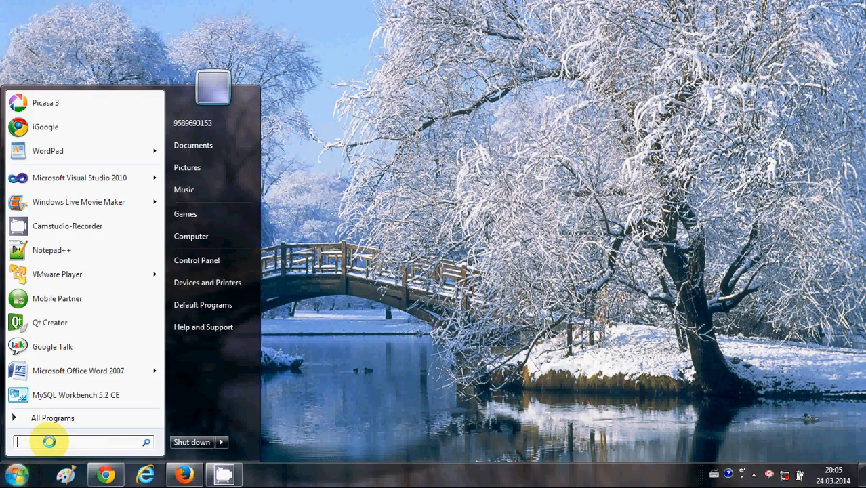
{"action": "type", "text": "cmd"}
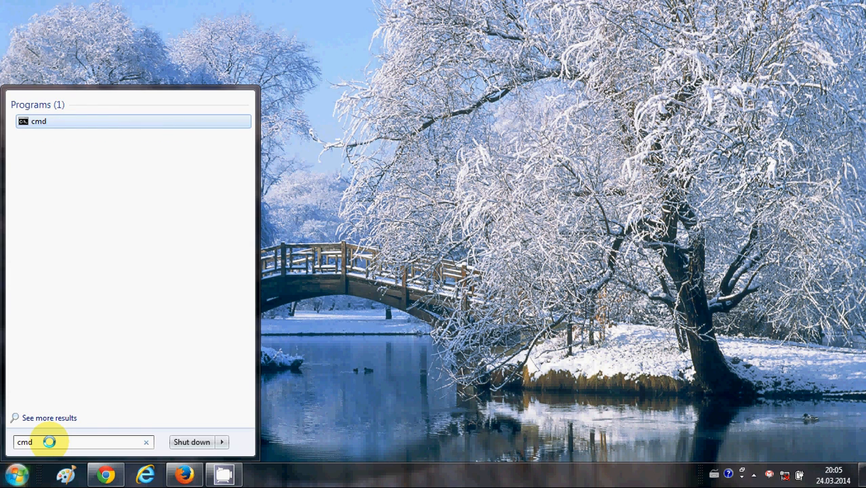
{"action": "left_click", "coordinate": [38, 121]}
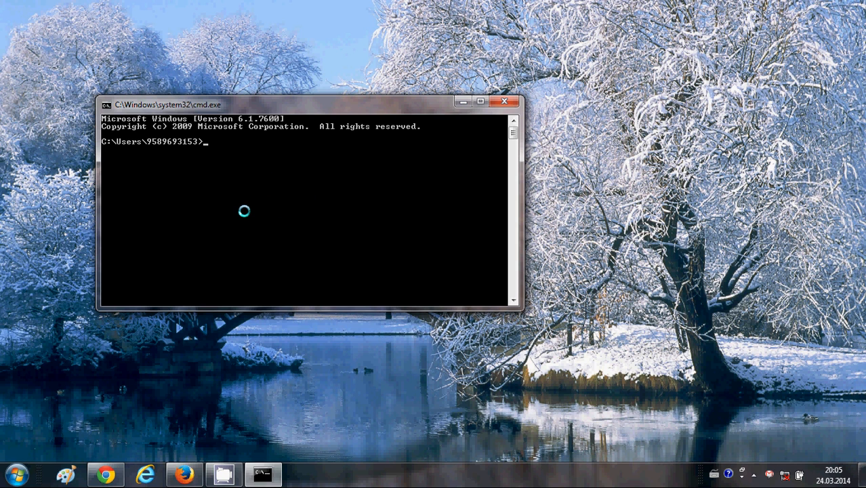
Run ipconfig to list adapter IPs, masks and default gateway 192.168.1.1
{"action": "type", "text": "ipcon"}
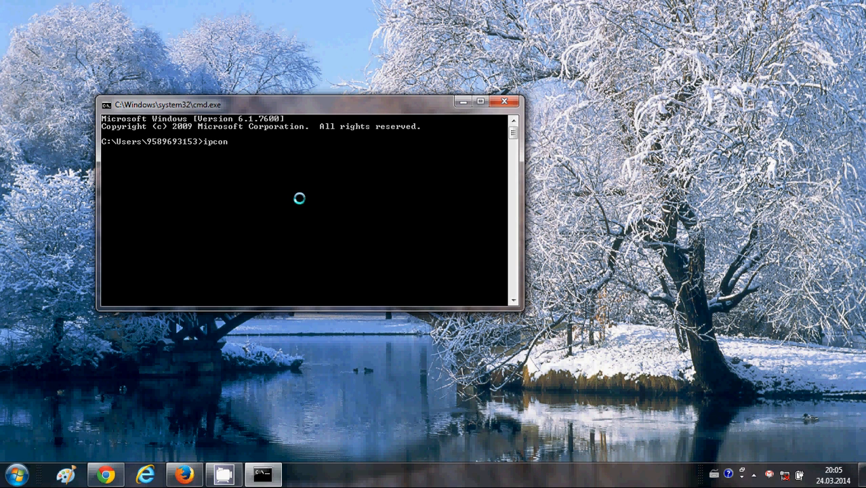
{"action": "type", "text": "fig"}
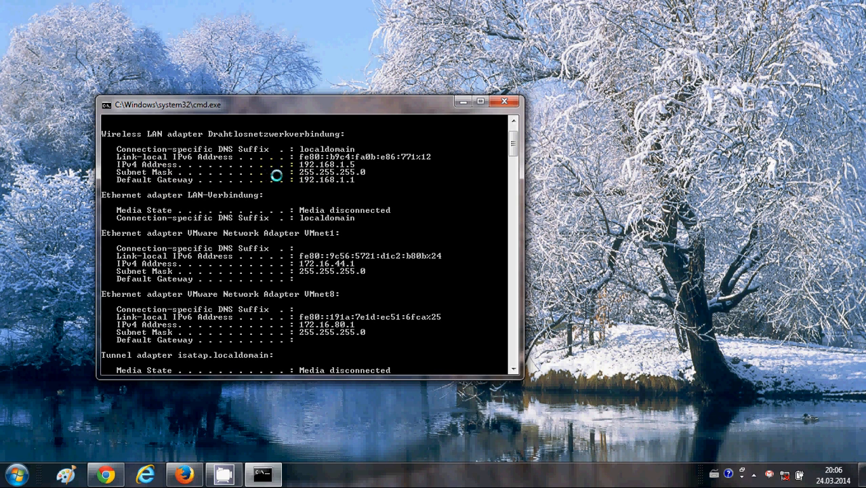
{"action": "mouse_move", "coordinate": [350, 179]}
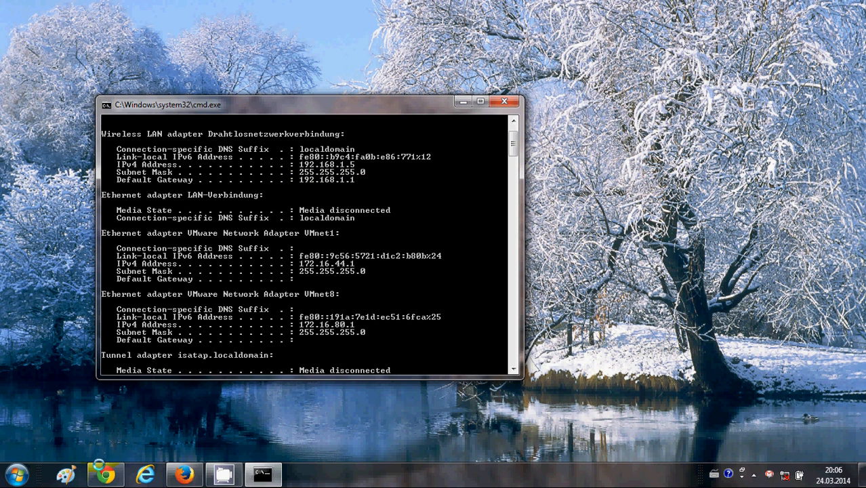
Switch to Chrome and start a new tab for the router address 192.168.1.1
{"action": "left_click", "coordinate": [16, 480]}
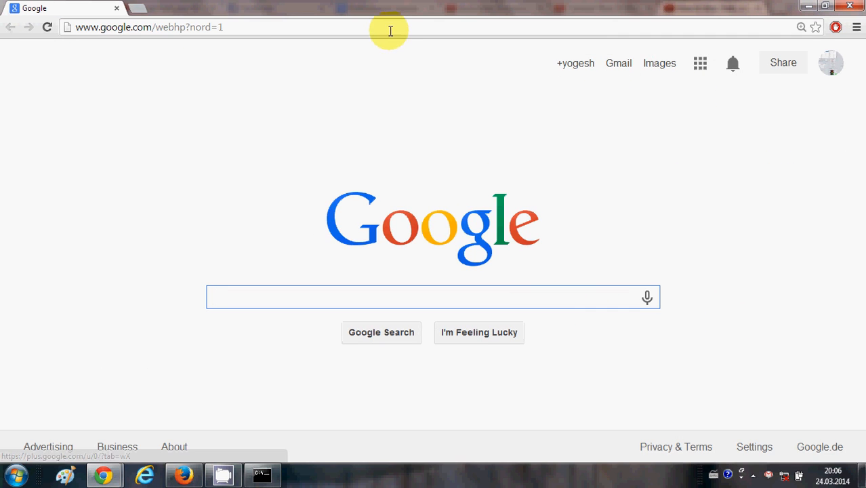
{"action": "left_click", "coordinate": [136, 8]}
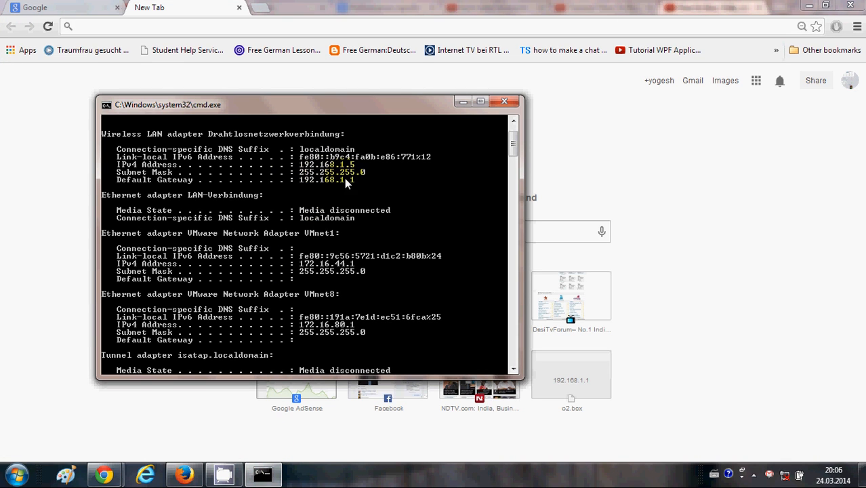
{"action": "mouse_move", "coordinate": [312, 187]}
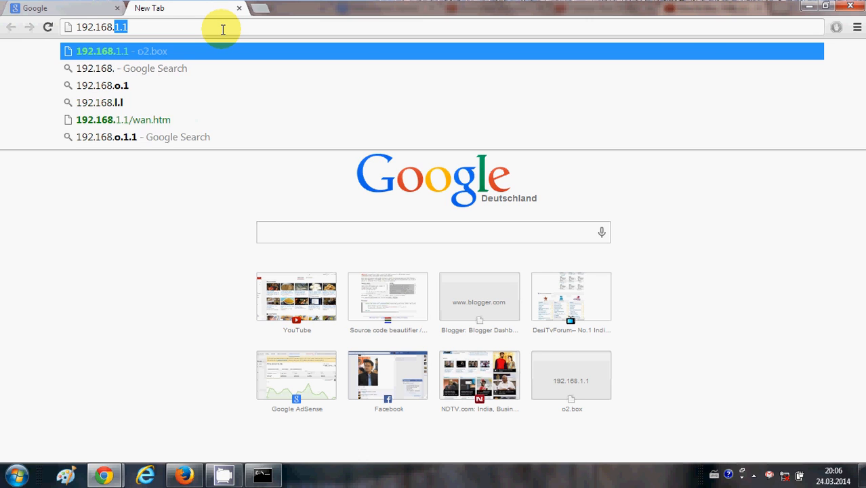
{"action": "type", "text": "192.168.1.1"}
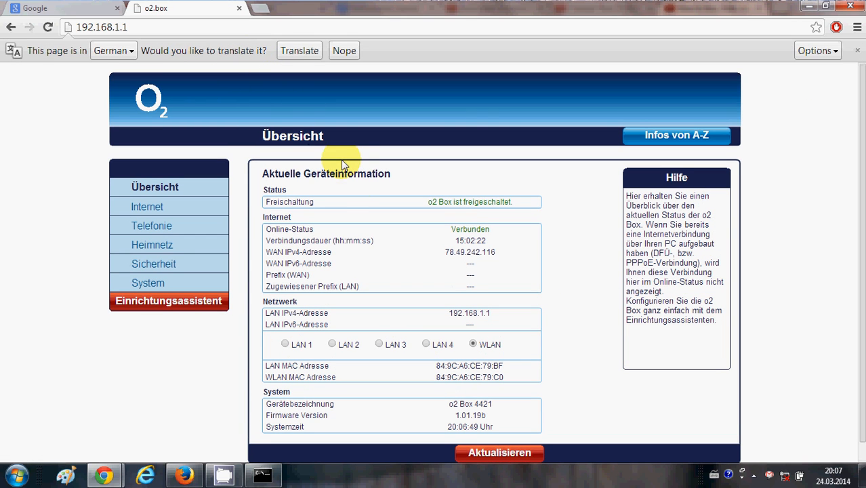
{"action": "mouse_move", "coordinate": [288, 120]}
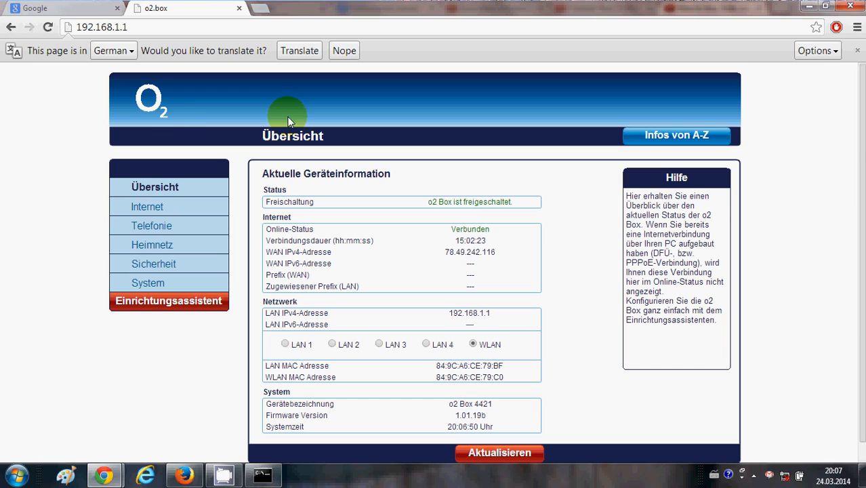
{"action": "mouse_move", "coordinate": [181, 127]}
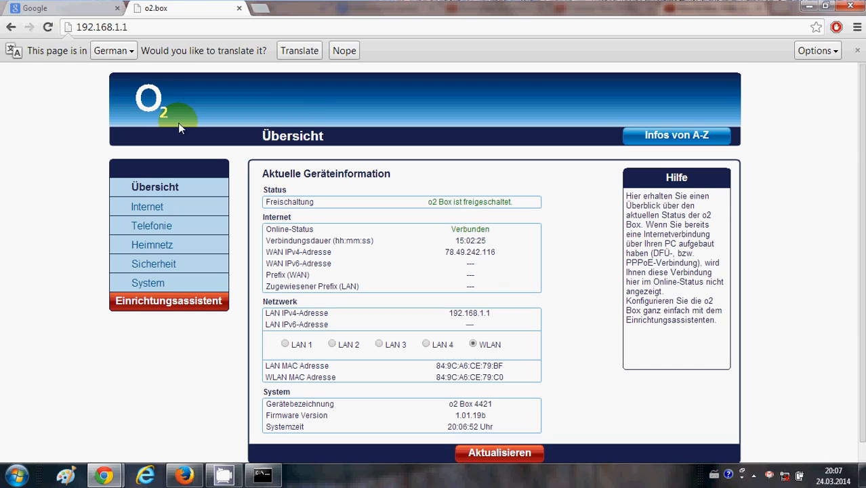
{"action": "mouse_move", "coordinate": [351, 108]}
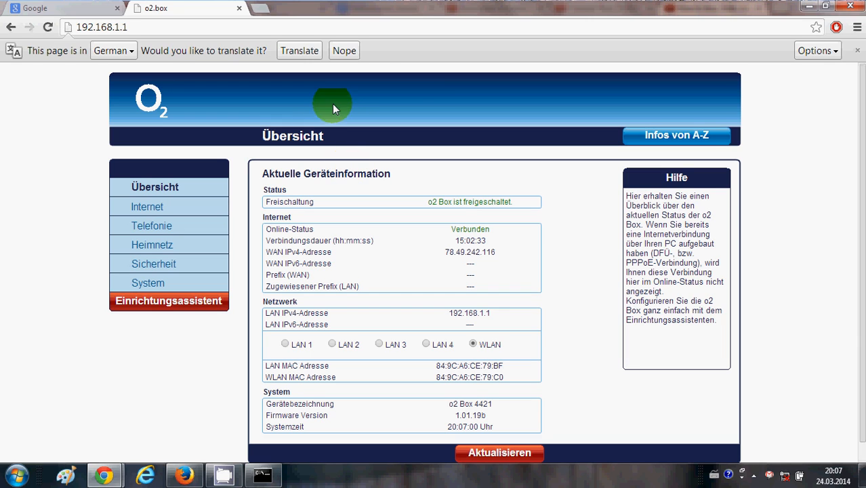
{"action": "mouse_move", "coordinate": [416, 96]}
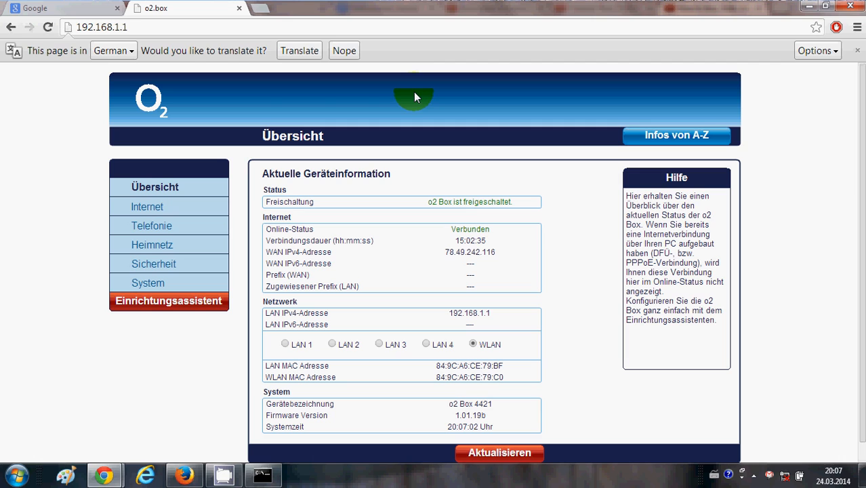
{"action": "left_click", "coordinate": [102, 28]}
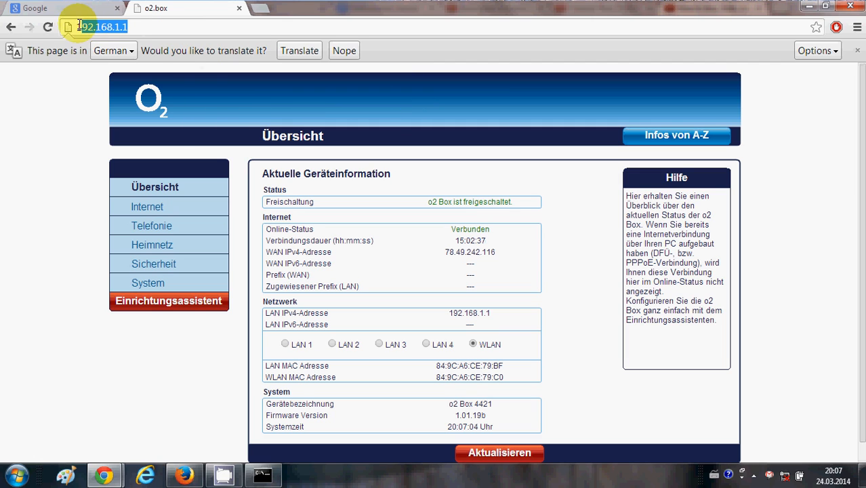
{"action": "left_click", "coordinate": [106, 30]}
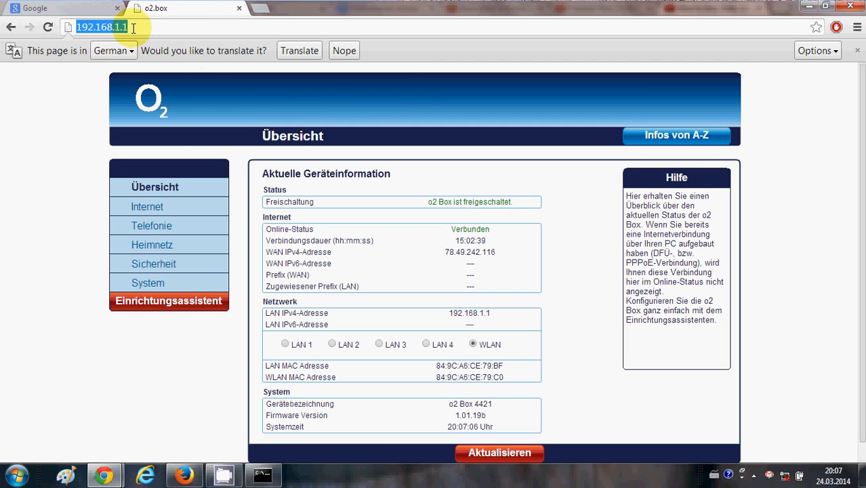
{"action": "left_click", "coordinate": [257, 475]}
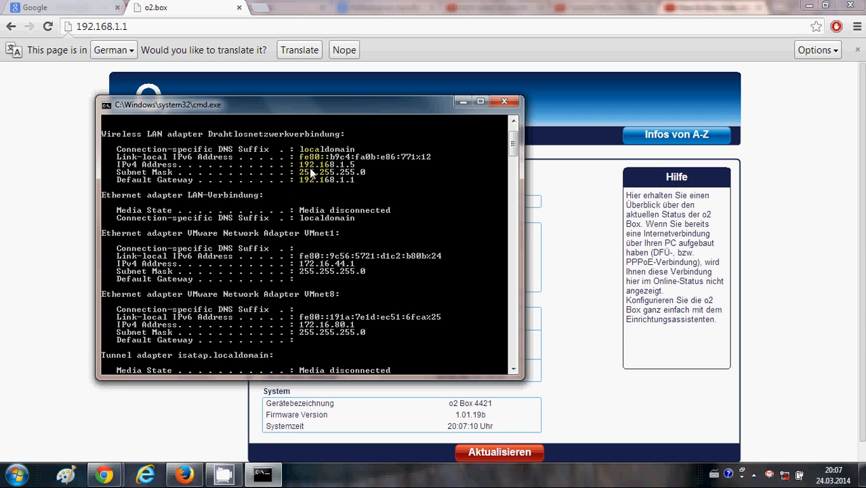
{"action": "mouse_move", "coordinate": [310, 209]}
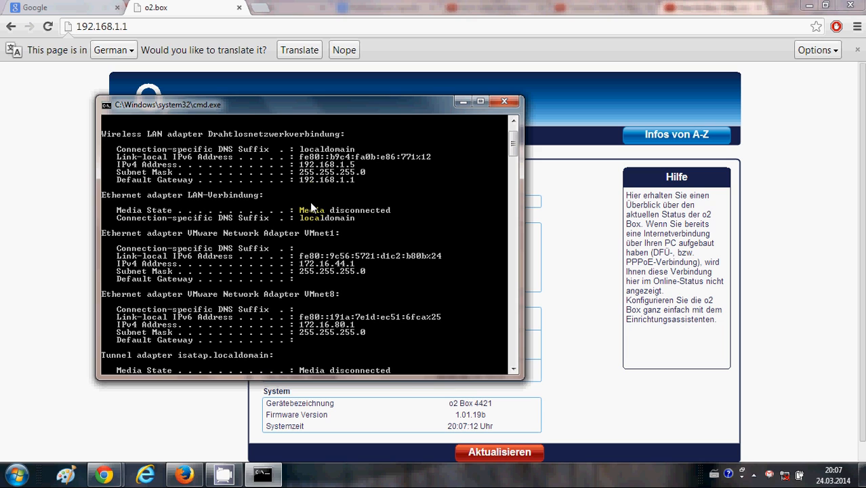
{"action": "left_click", "coordinate": [504, 100]}
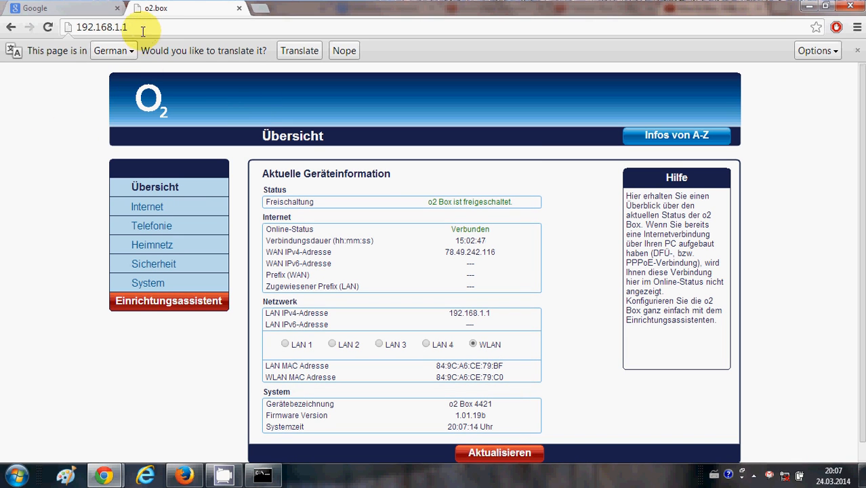
{"action": "left_click", "coordinate": [108, 30]}
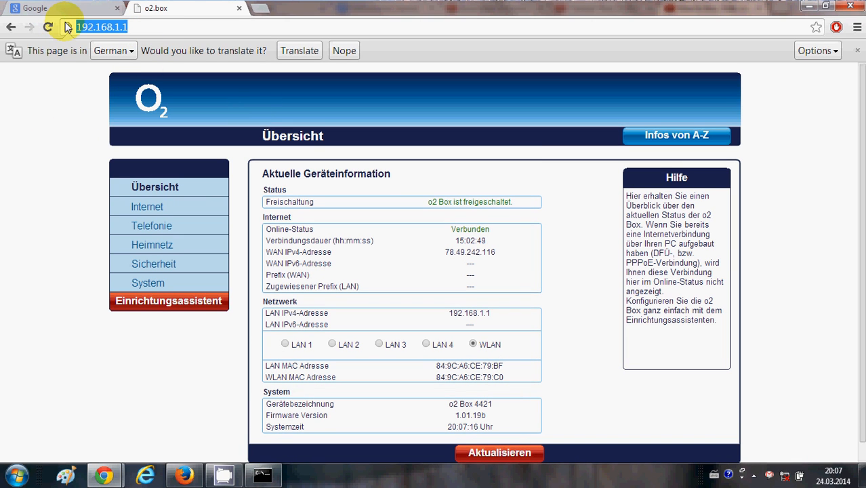
{"action": "left_click", "coordinate": [260, 475]}
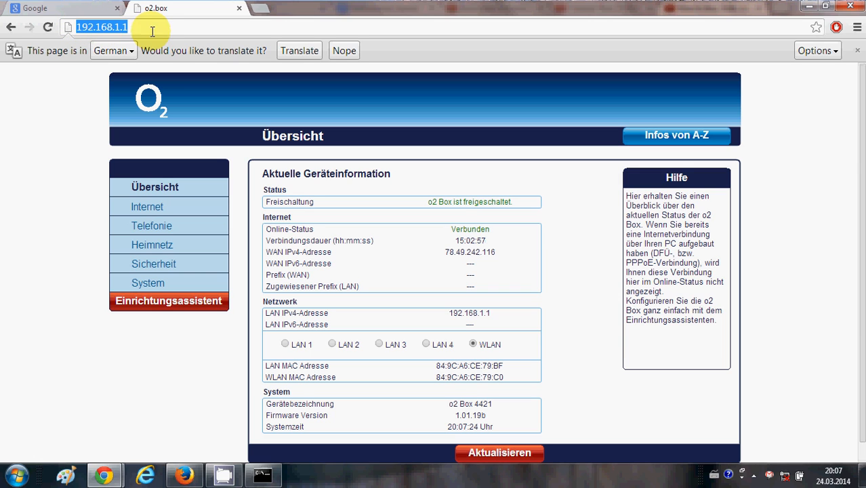
{"action": "scroll", "scroll_direction": "down", "scroll_amount": 3}
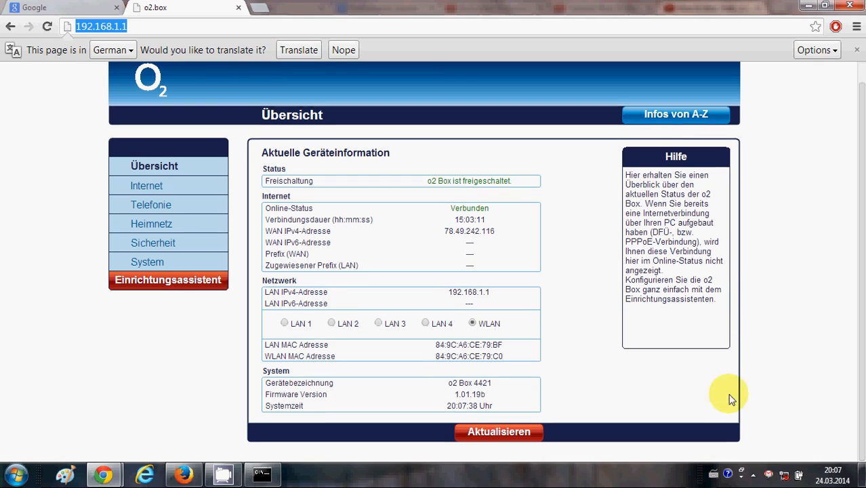
{"action": "mouse_move", "coordinate": [394, 250]}
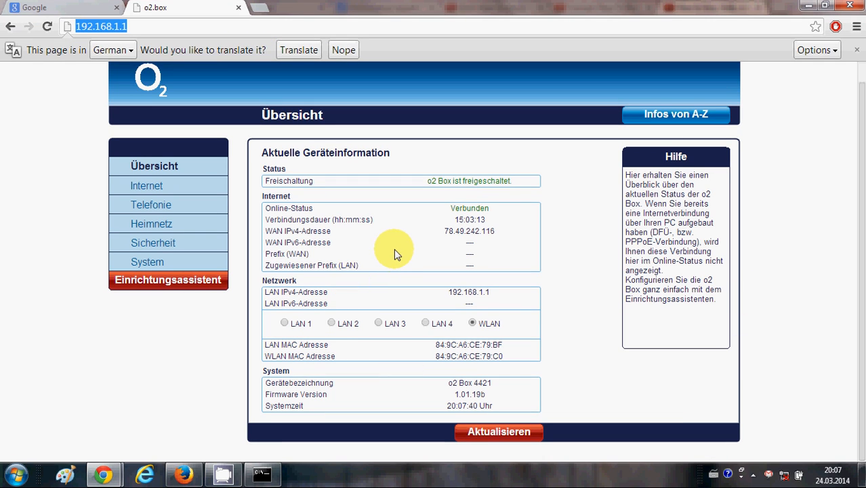
{"action": "mouse_move", "coordinate": [398, 257]}
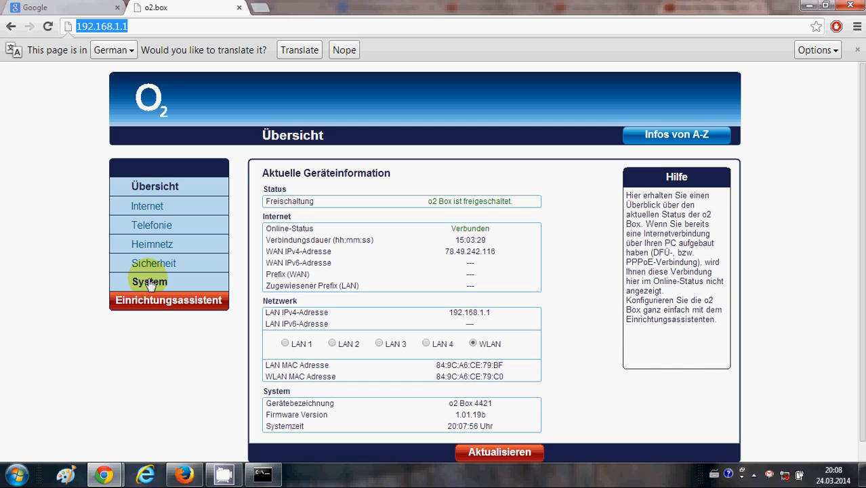
Go to System to reach the Kennwort password-change form
{"action": "left_click", "coordinate": [151, 282]}
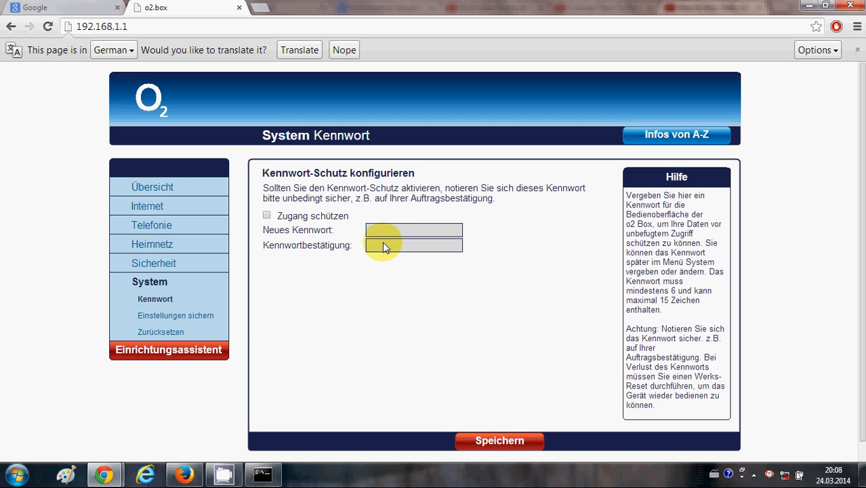
{"action": "mouse_move", "coordinate": [383, 236]}
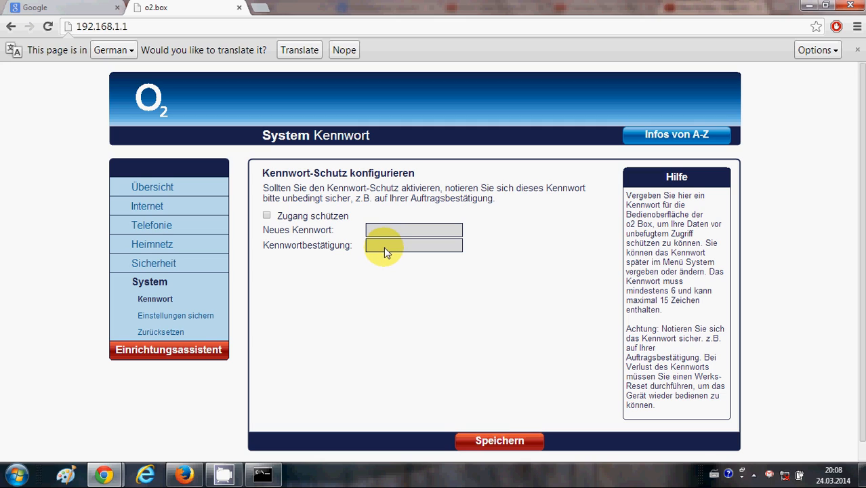
{"action": "mouse_move", "coordinate": [418, 251]}
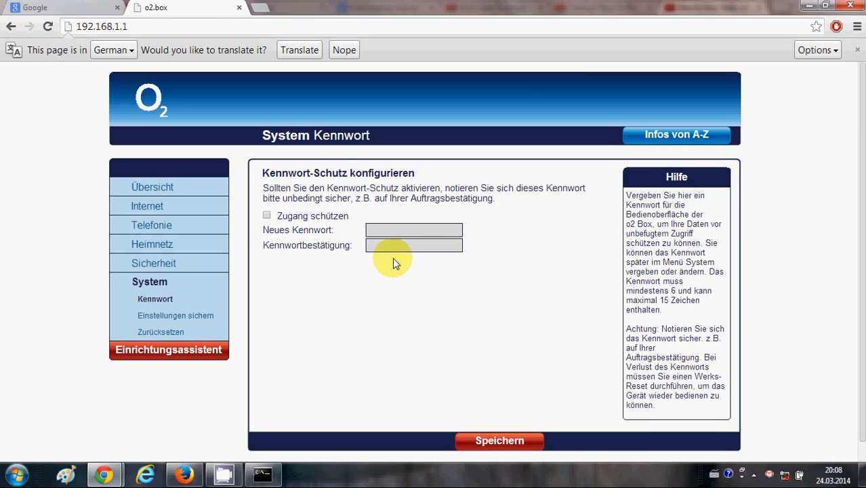
{"action": "mouse_move", "coordinate": [415, 229]}
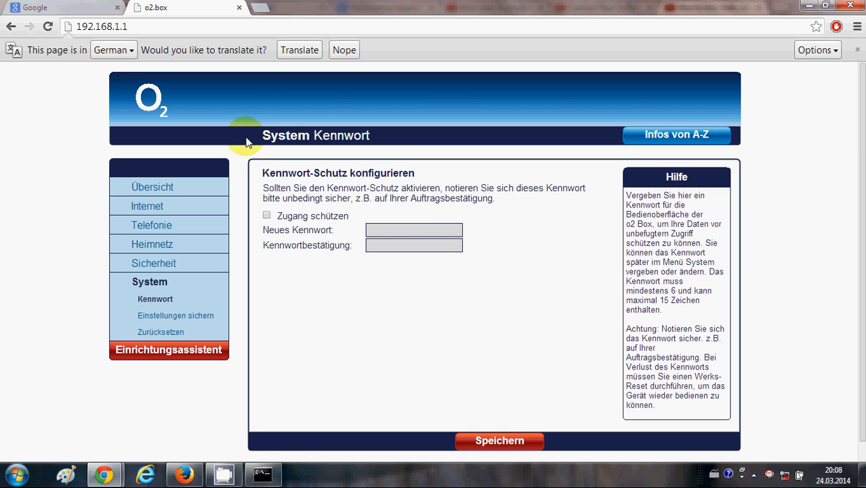
{"action": "mouse_move", "coordinate": [209, 287]}
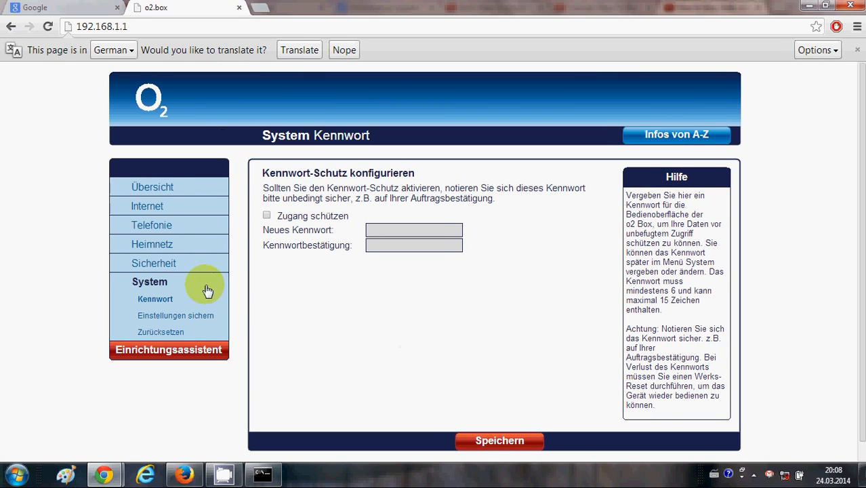
{"action": "mouse_move", "coordinate": [586, 211]}
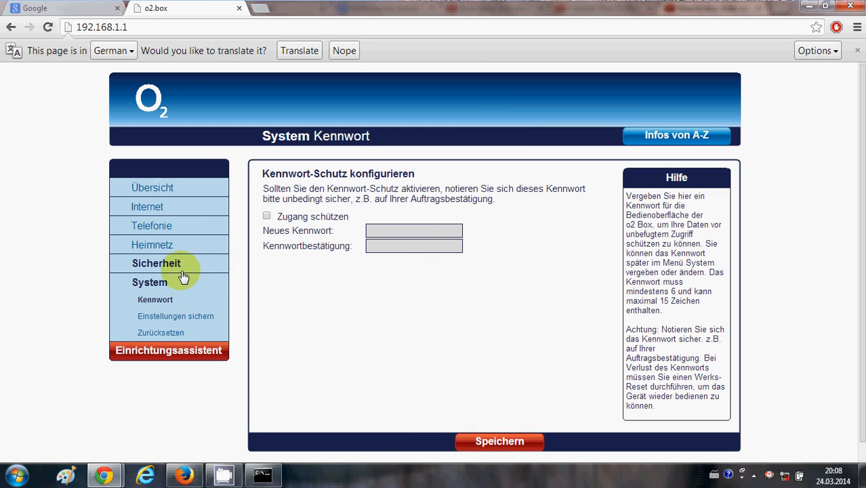
{"action": "mouse_move", "coordinate": [175, 305]}
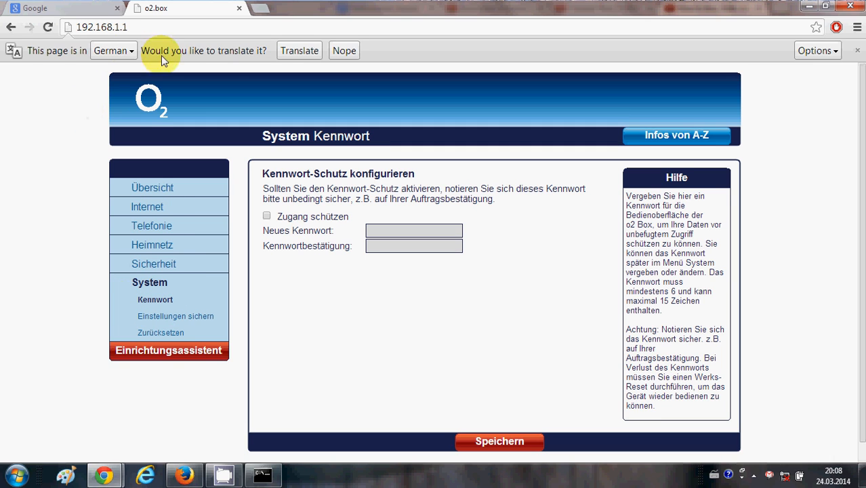
{"action": "mouse_move", "coordinate": [486, 357]}
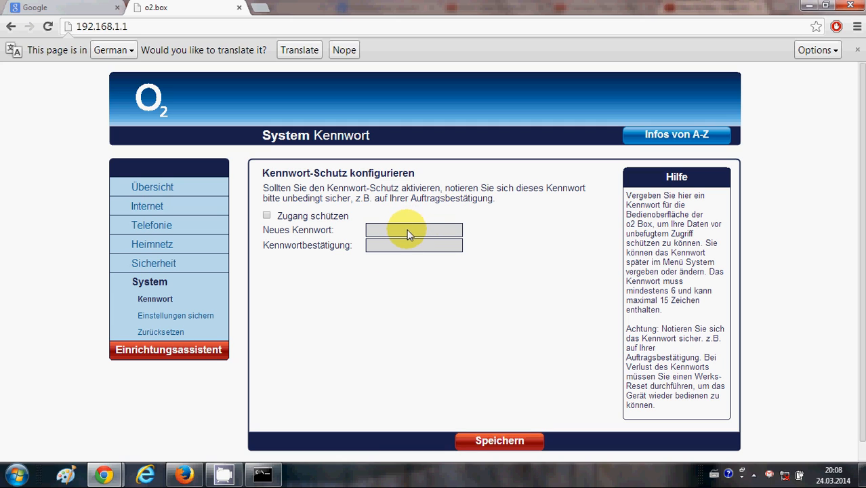
{"action": "mouse_move", "coordinate": [359, 479]}
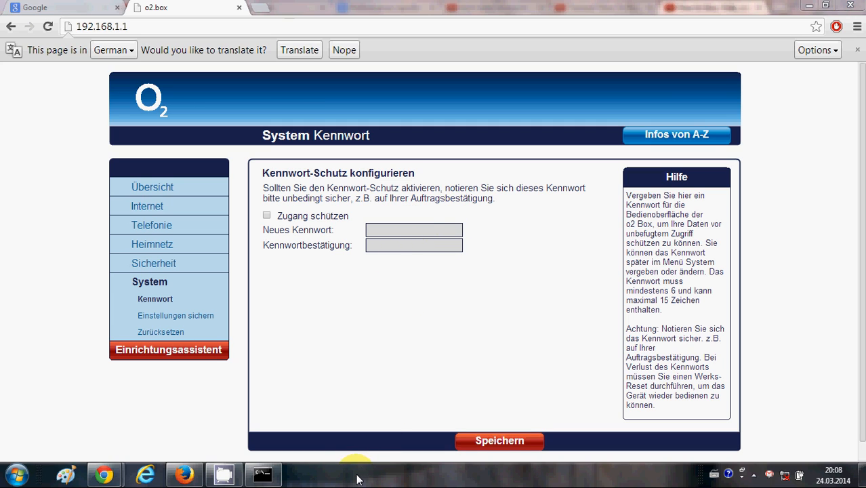